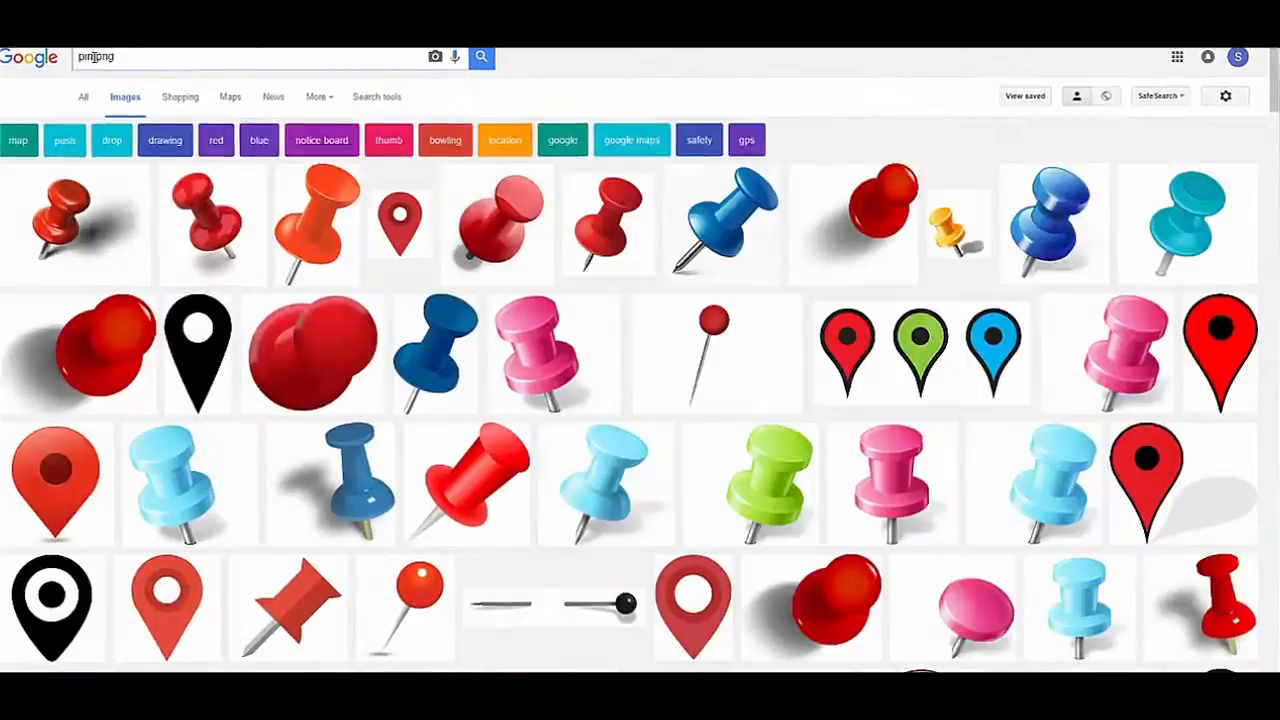
# Search Google Images for 'pin clipart' to find pushpin and map-pin graphics
pyautogui.write('pin clipart')
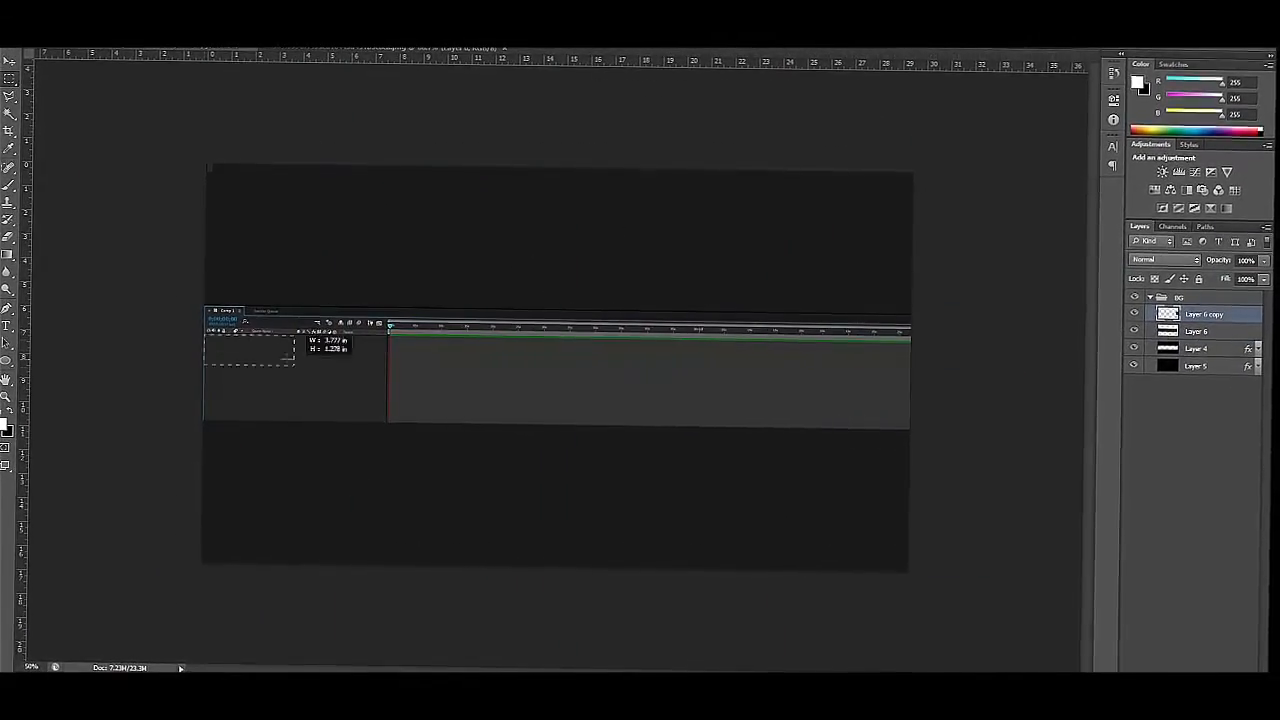
pyautogui.write('era m')
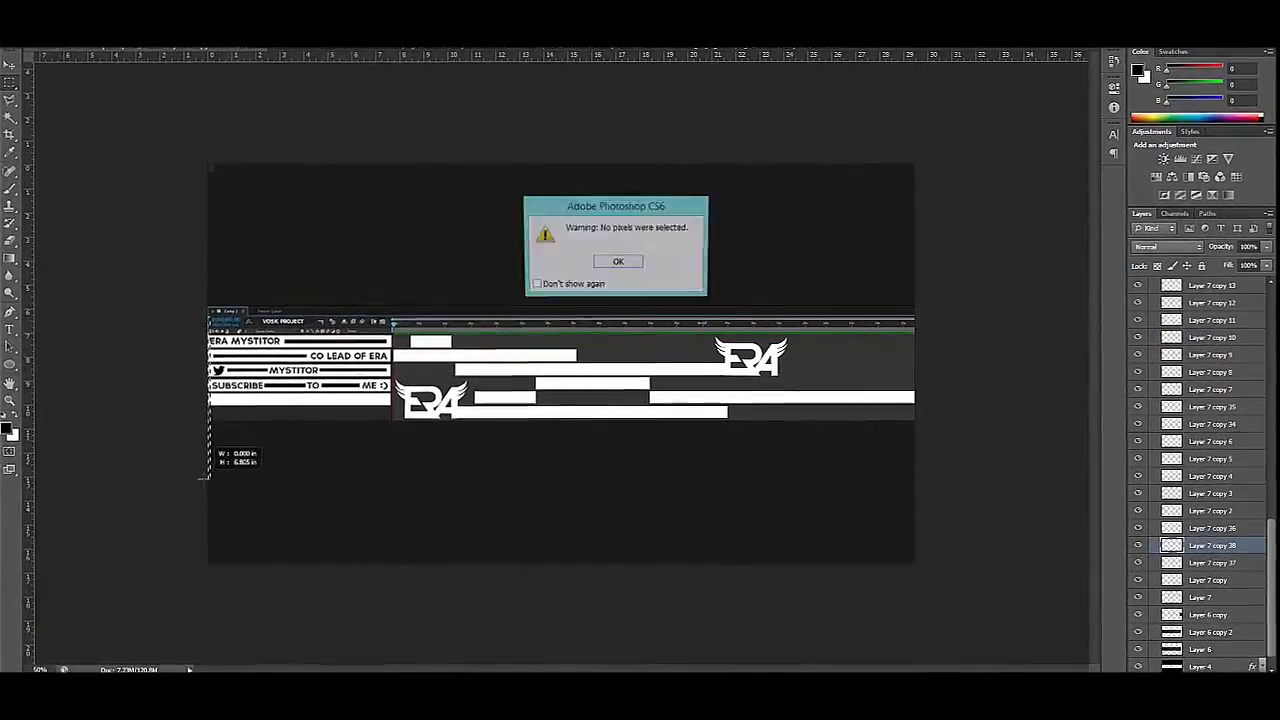
# Dismiss the no-pixels-selected warning and apply a small-cell Mosaic filter to the overlay layer
pyautogui.click(616, 260)
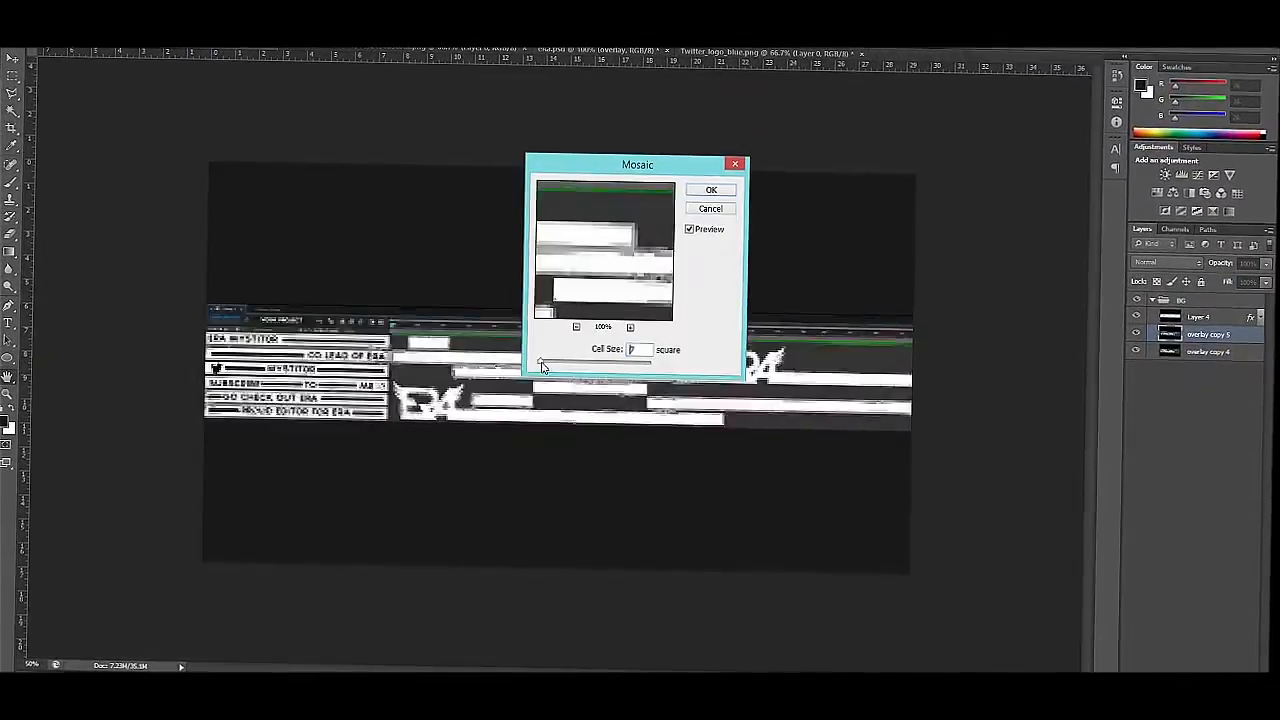
pyautogui.click(712, 190)
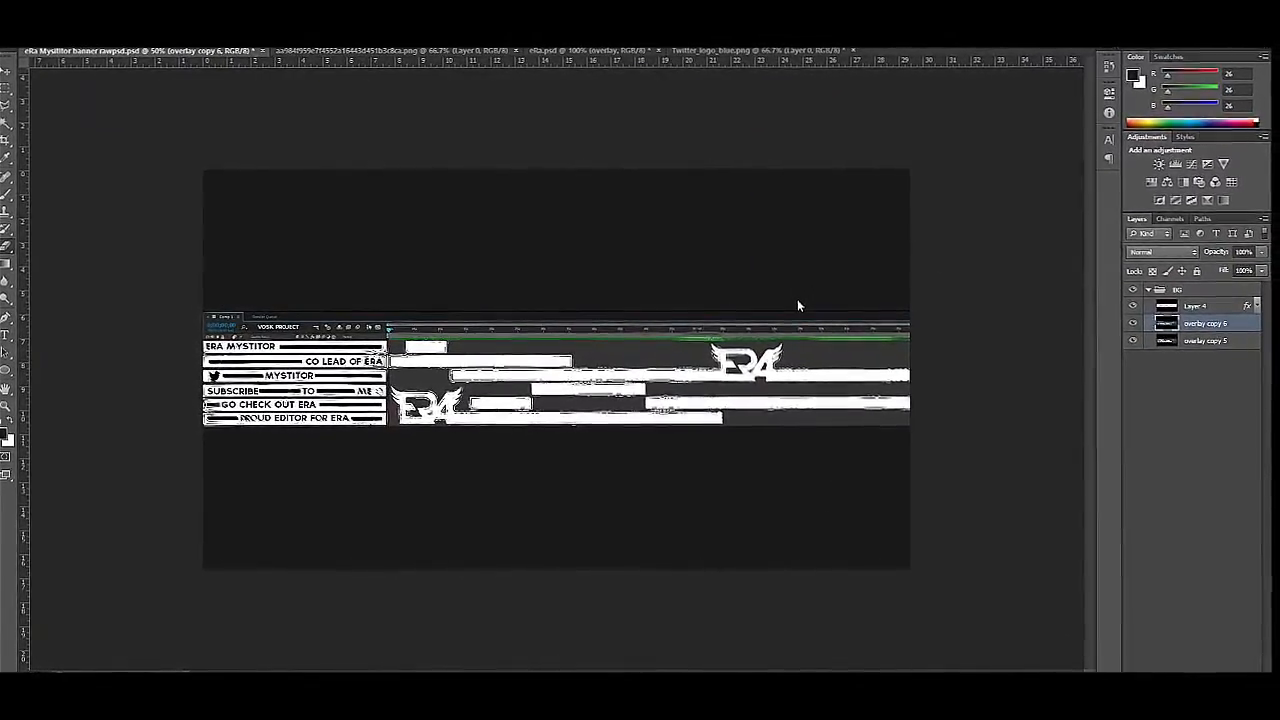